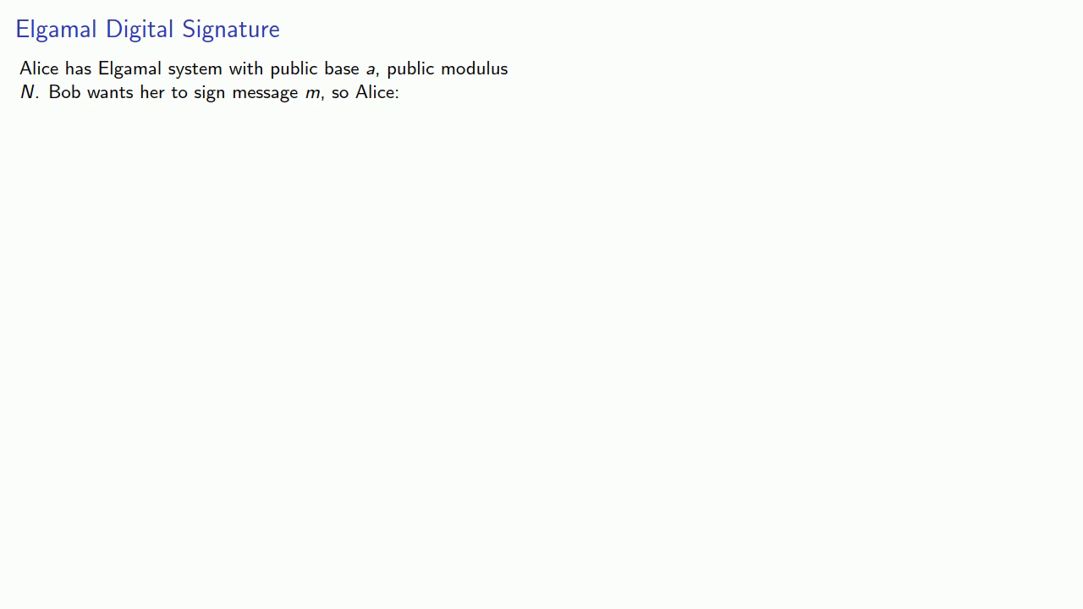
- Advance the slide overlay to show Alice picking x and evaluating p ≡ a^x mod N
{"action": "key", "text": "Right"}
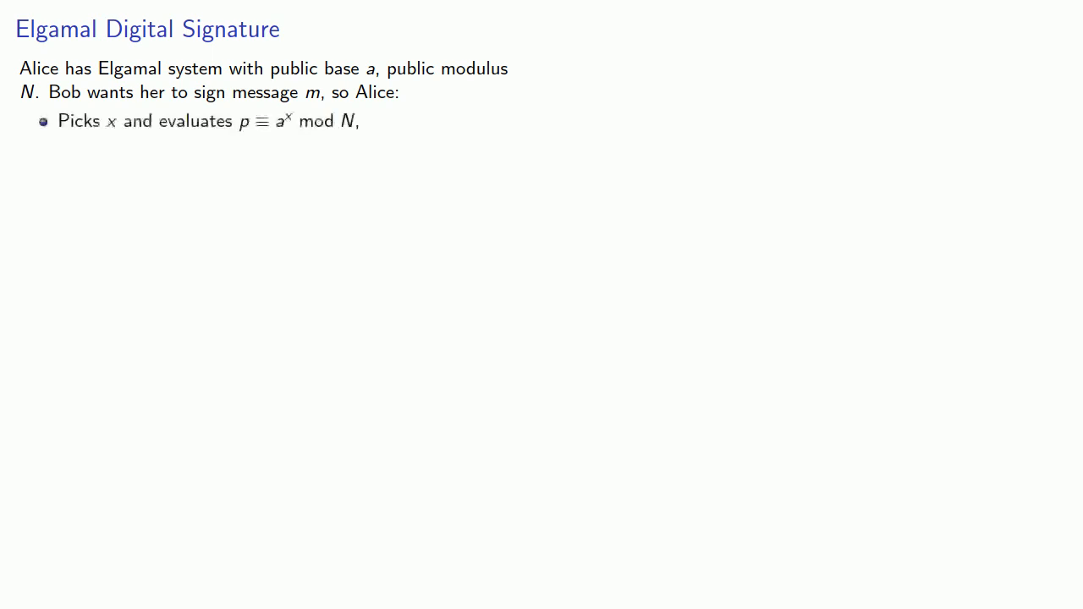